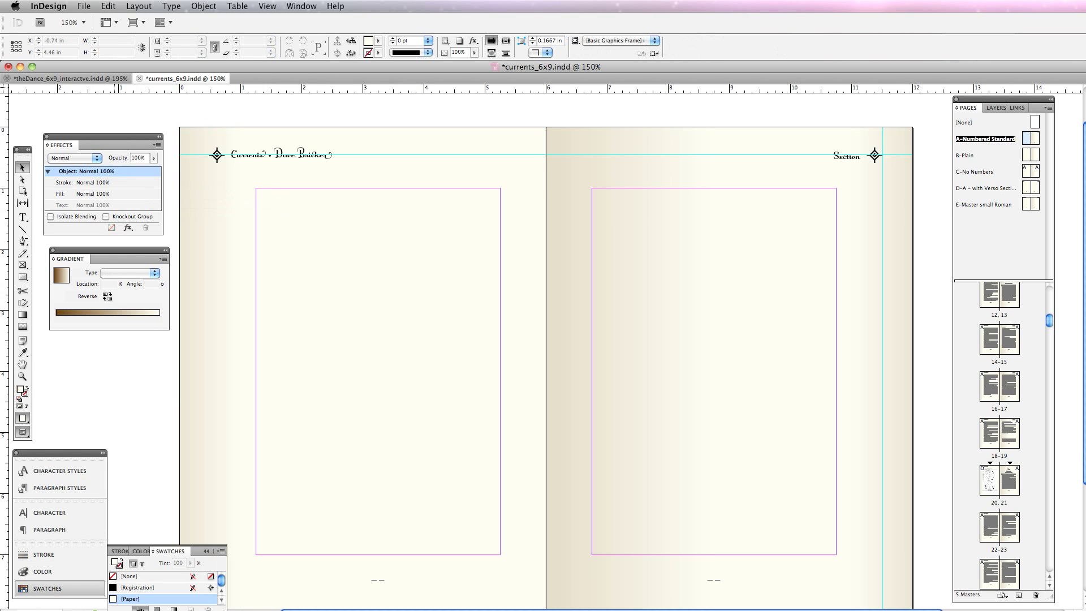
# Check the Paper swatch's warm cream RGB values, then close Swatch Options
pyautogui.doubleClick(129, 598)
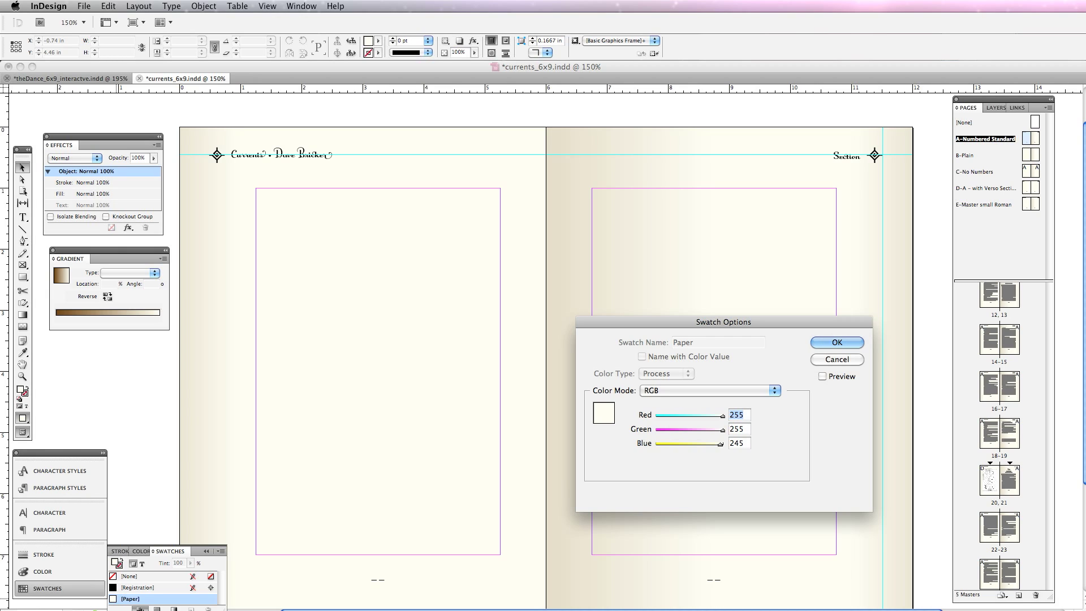
pyautogui.click(836, 342)
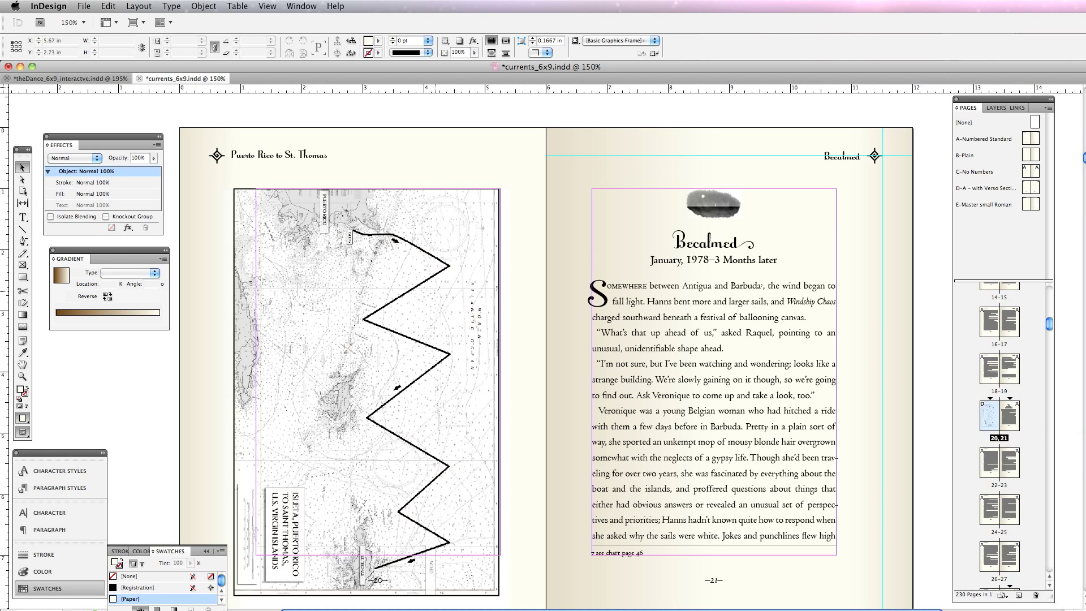
# Zoom in on the top edge of the Puerto Rico map on page 20
pyautogui.click(363, 346)
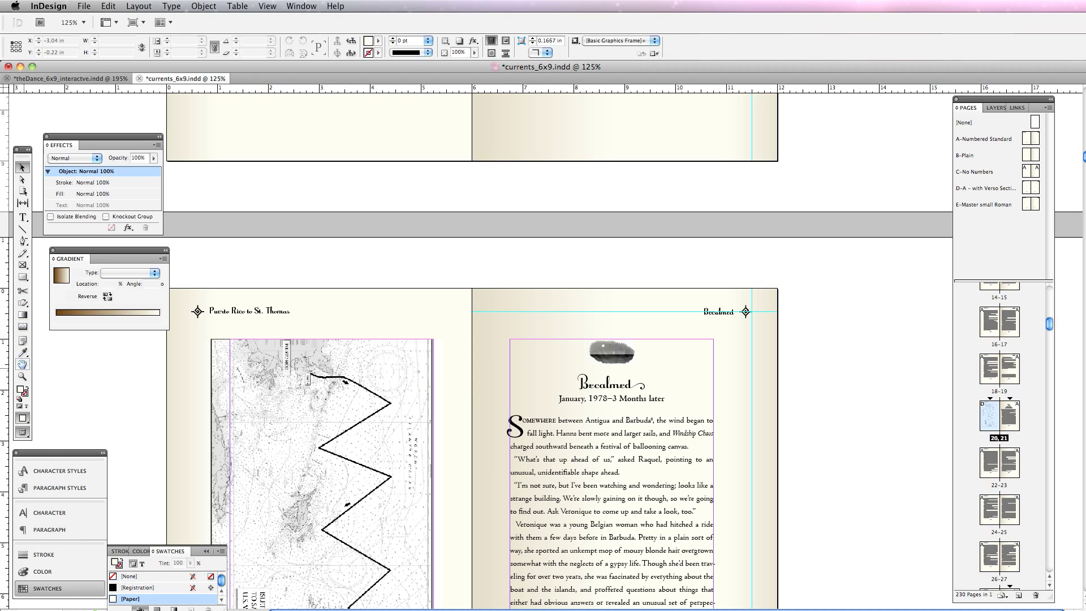
pyautogui.click(299, 387)
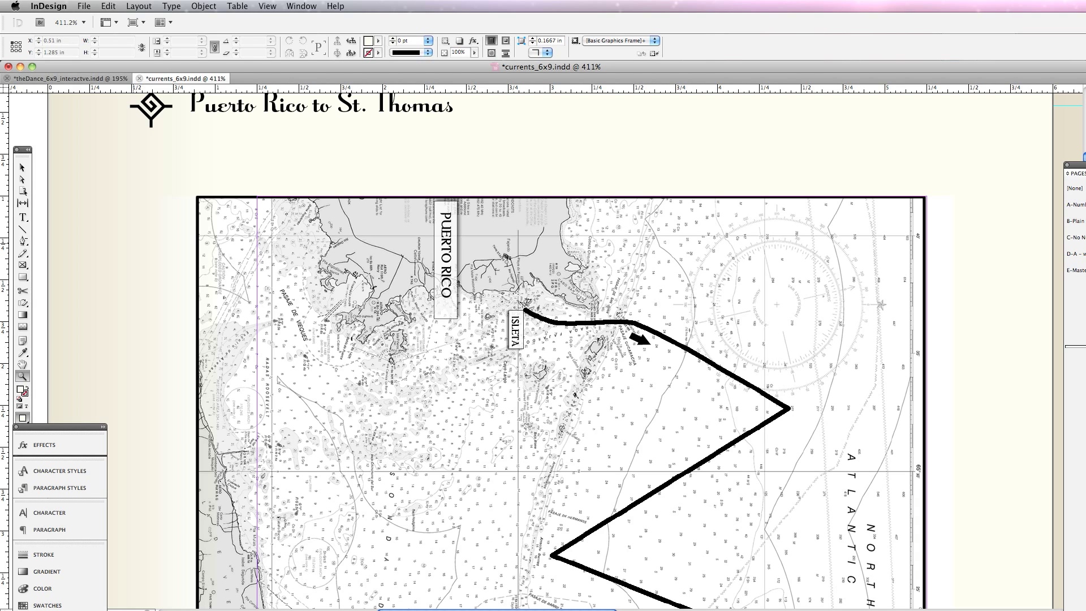
pyautogui.click(23, 167)
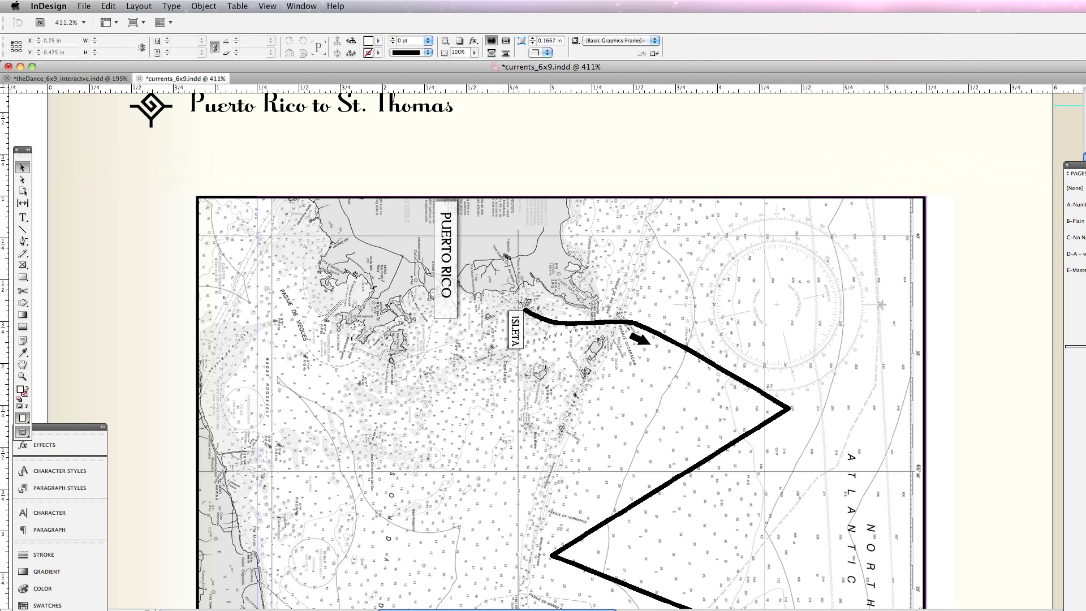
# Place the cream paper screenshot strip across the top of page 20
pyautogui.click(83, 5)
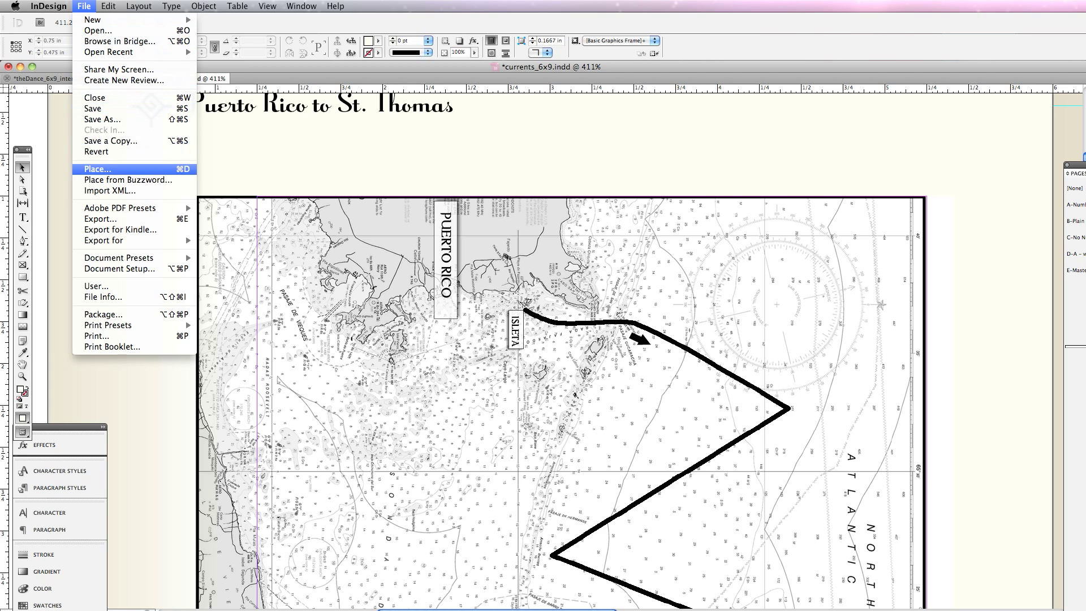
pyautogui.click(97, 169)
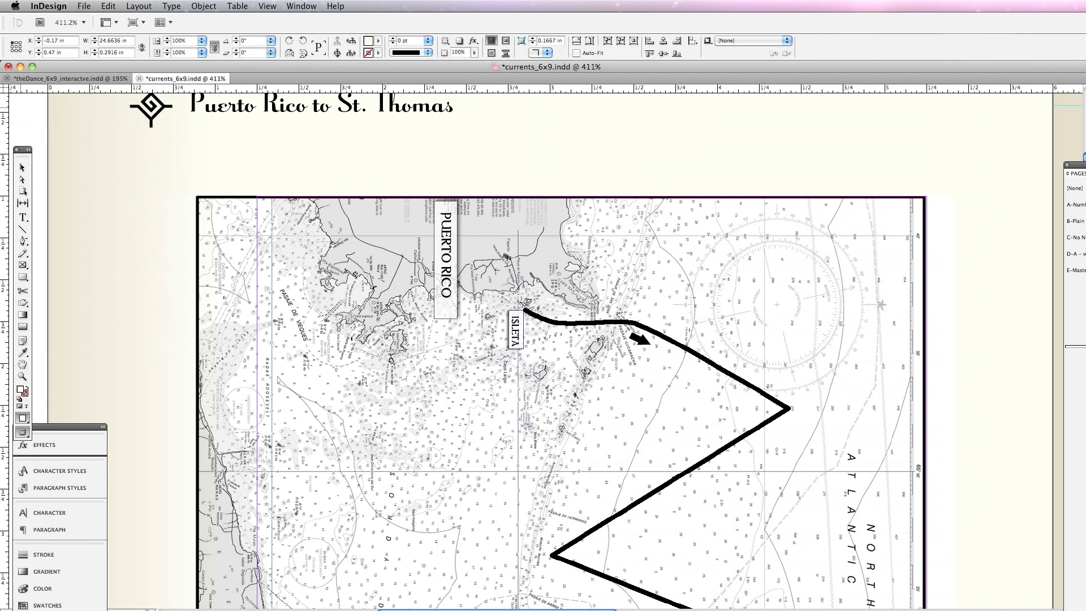
pyautogui.click(291, 106)
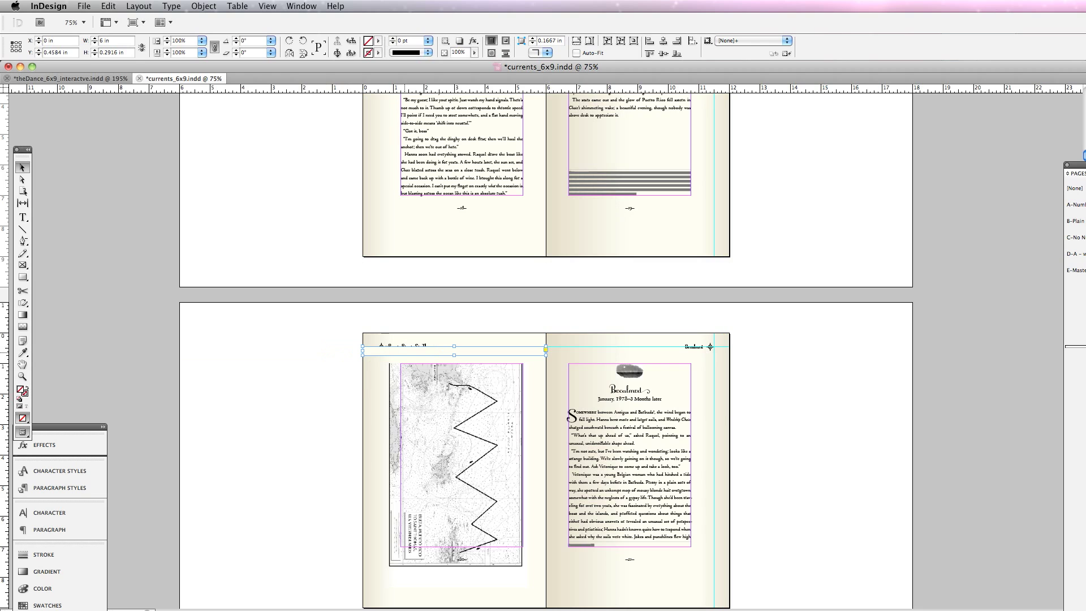
# Stretch page 20's cream strip down to the page bottom and bring up its arrange options
pyautogui.write('150')
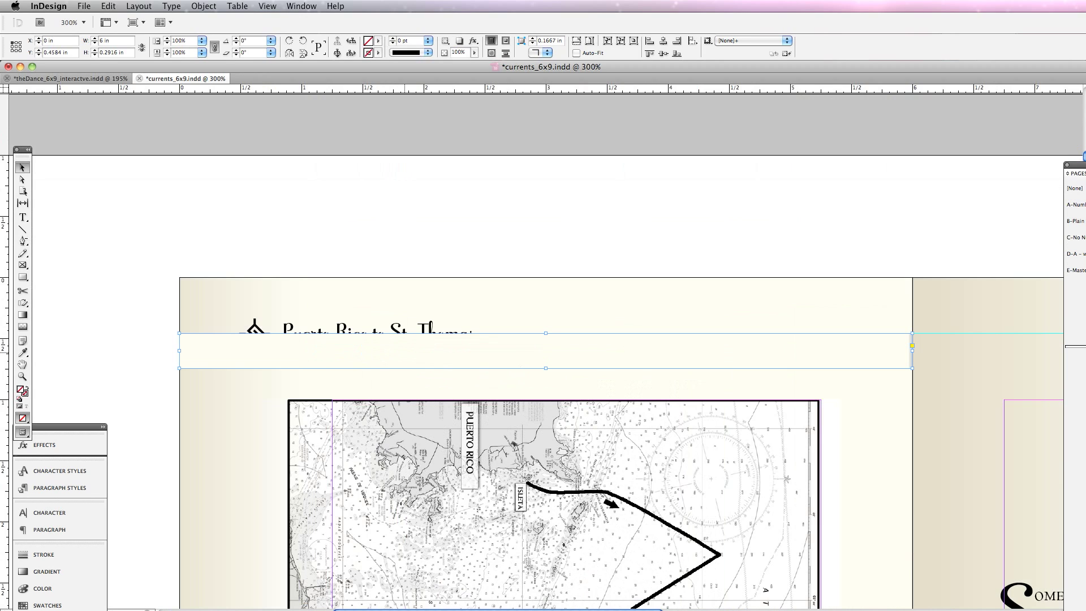
pyautogui.moveTo(547, 346); pyautogui.dragTo(547, 374)
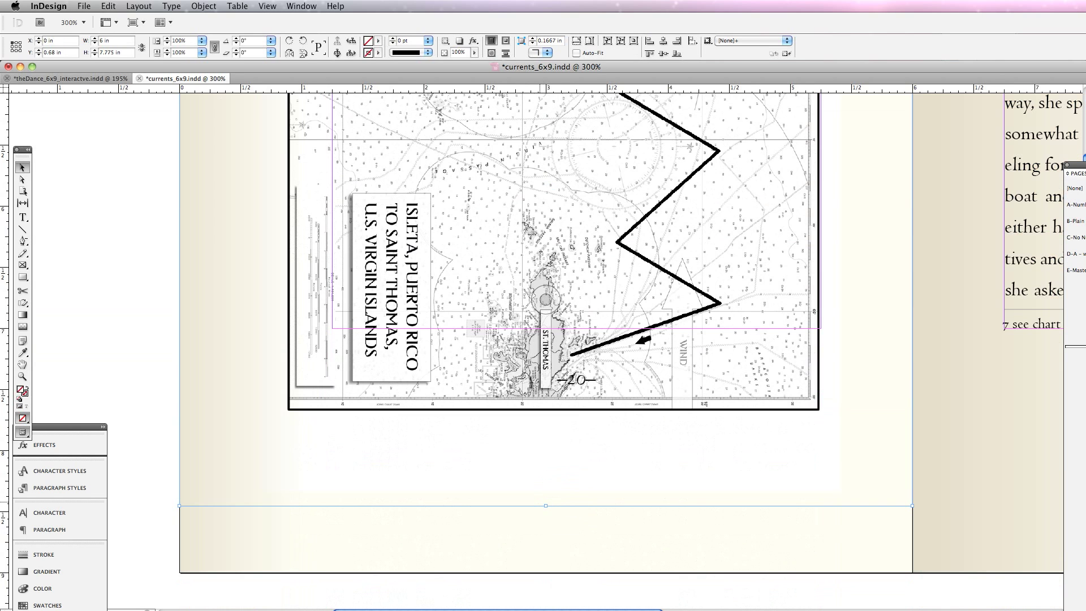
pyautogui.write('150')
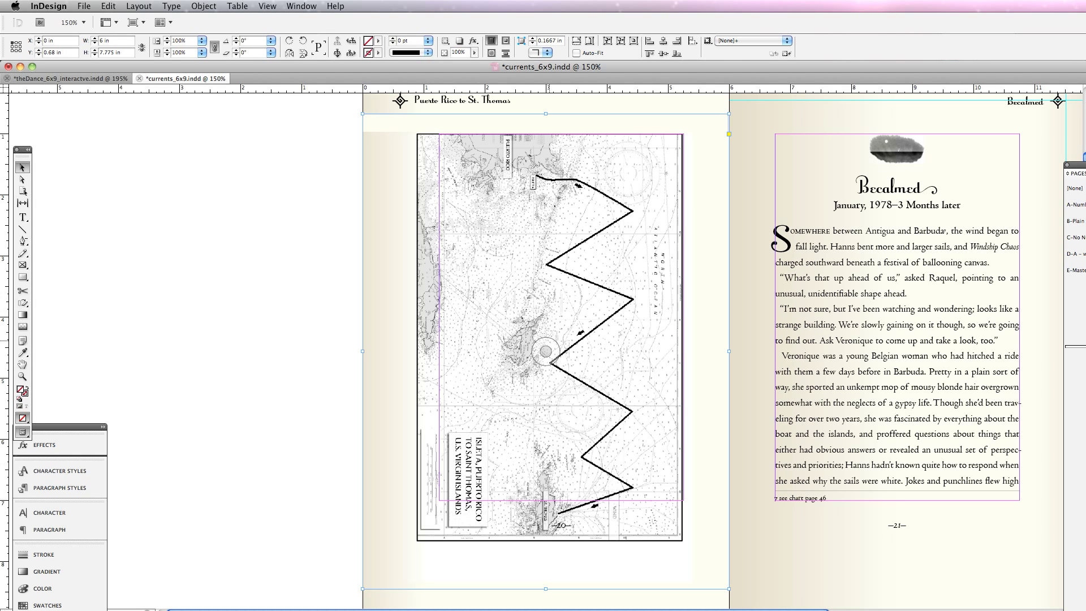
pyautogui.rightClick(547, 353)
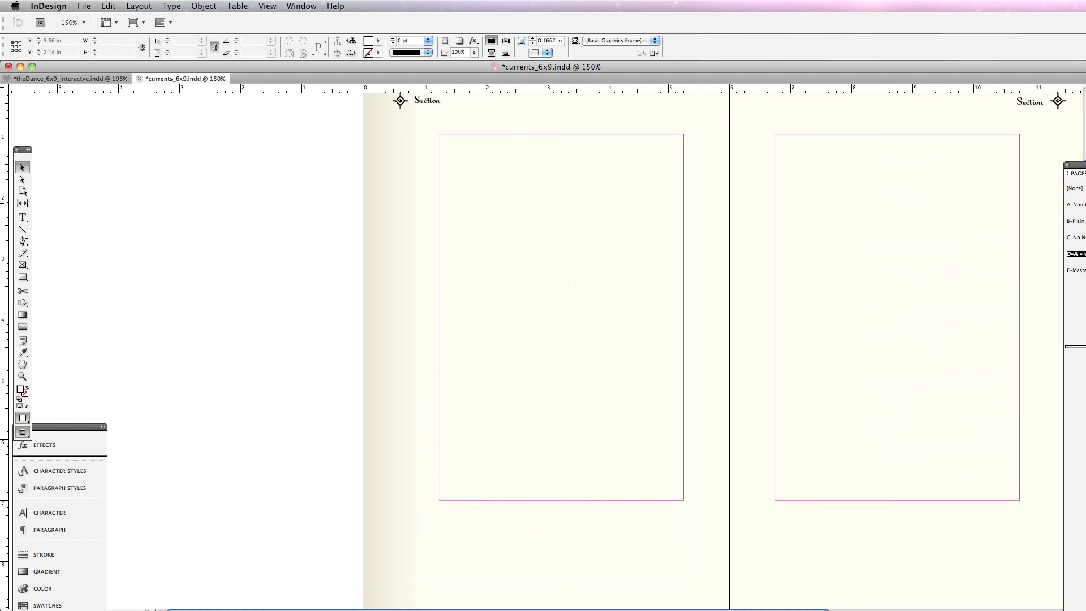
# Send master D-A's tall cream strip to back, then return to spread 20–21
pyautogui.click(546, 312)
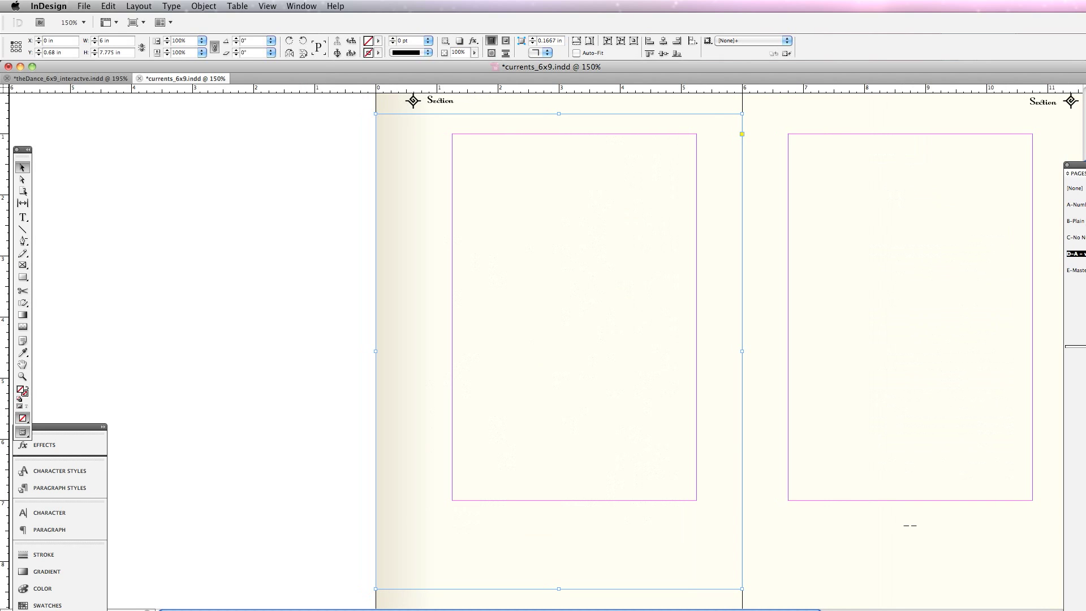
pyautogui.click(203, 5)
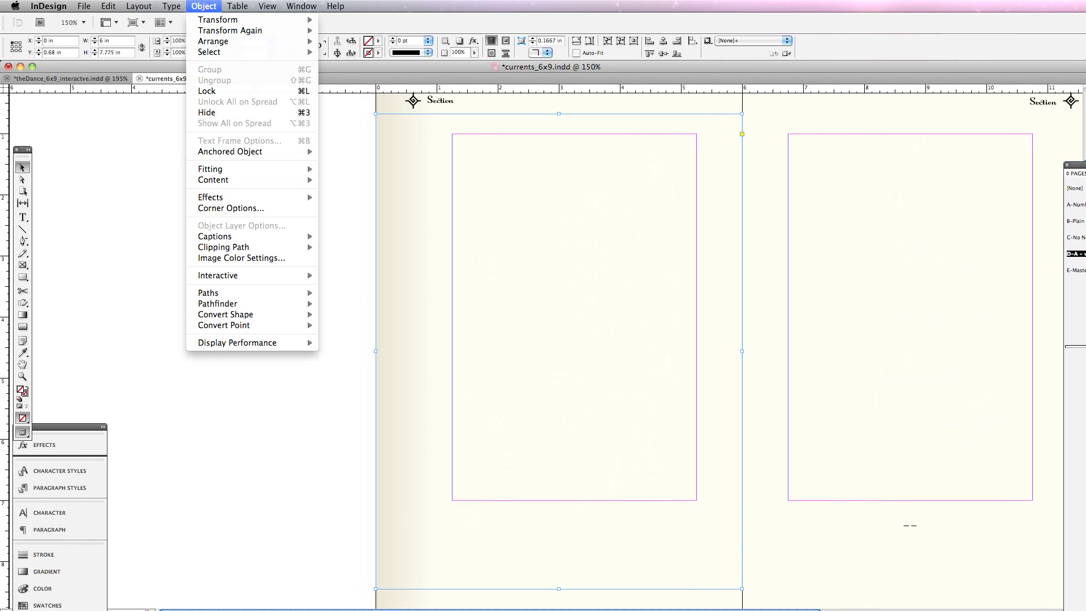
pyautogui.moveTo(215, 41)
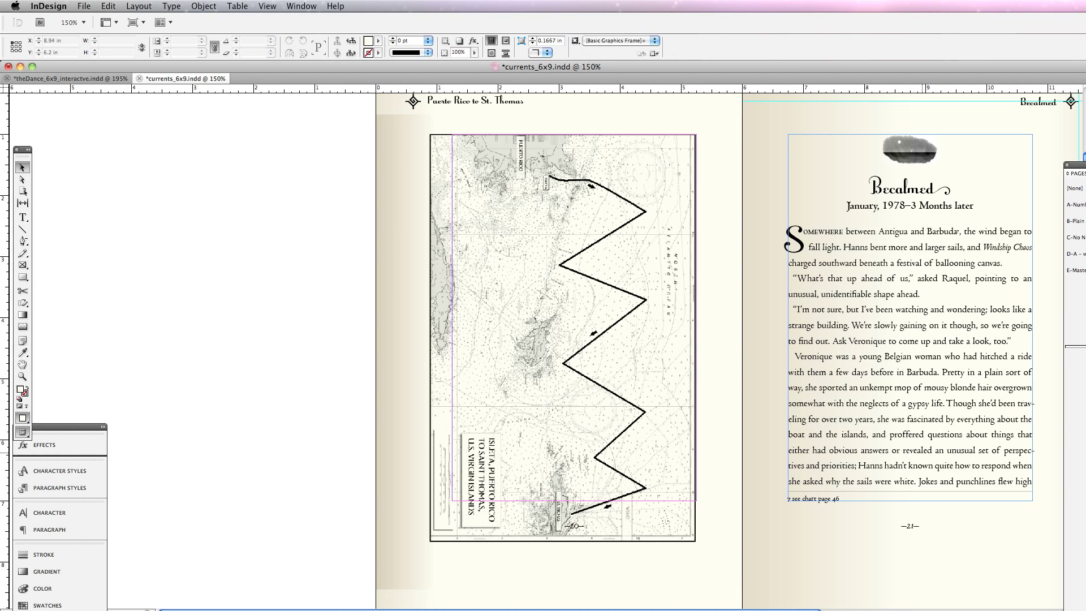
pyautogui.click(907, 312)
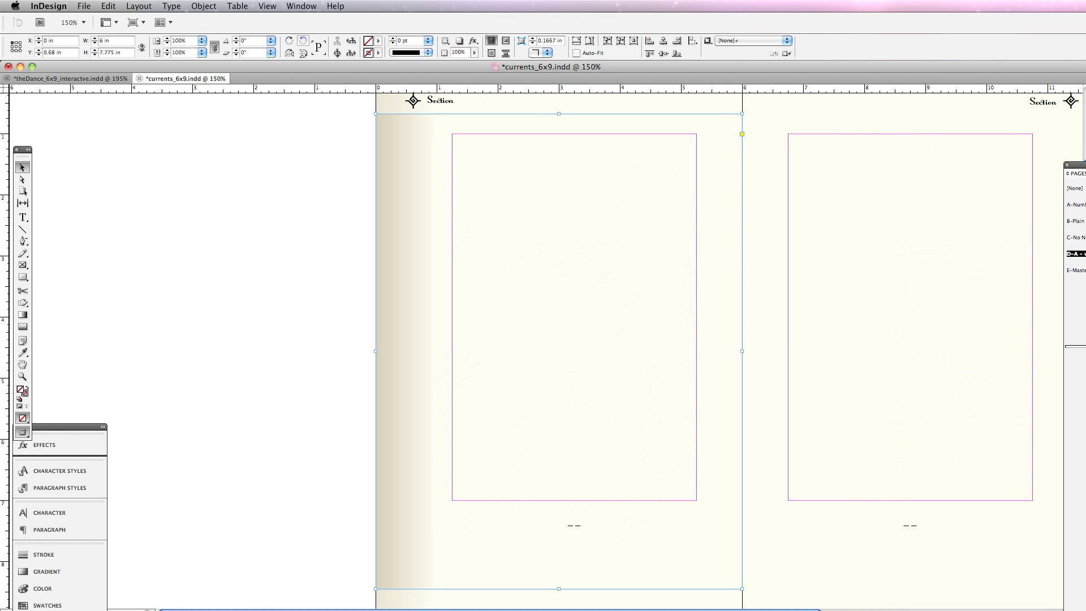
pyautogui.click(203, 6)
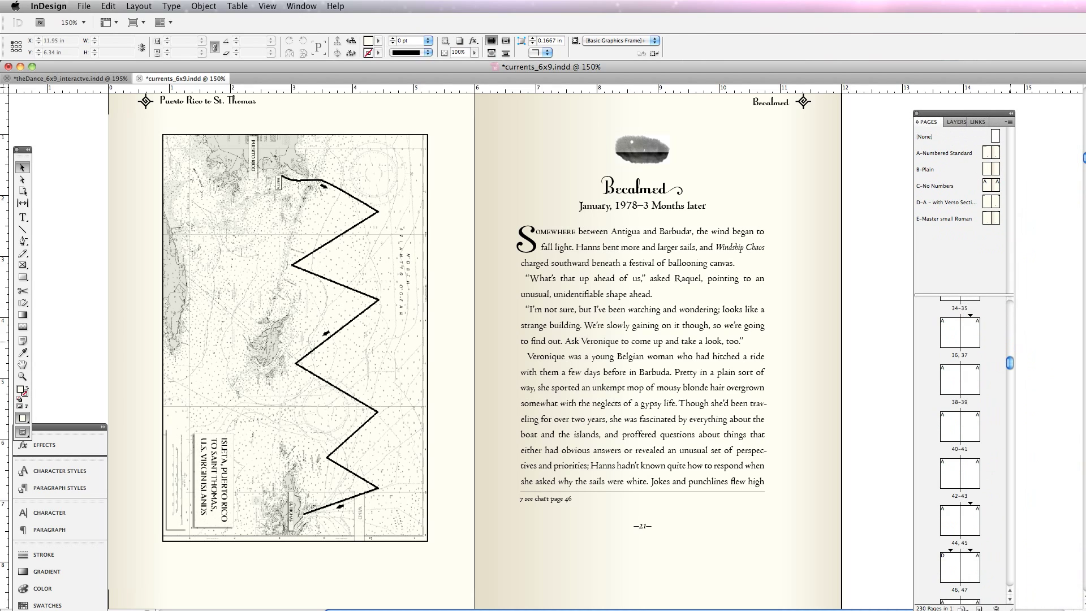
# Open the pages 46–47 spread with the Eastern Caribbean map
pyautogui.scroll(-3)
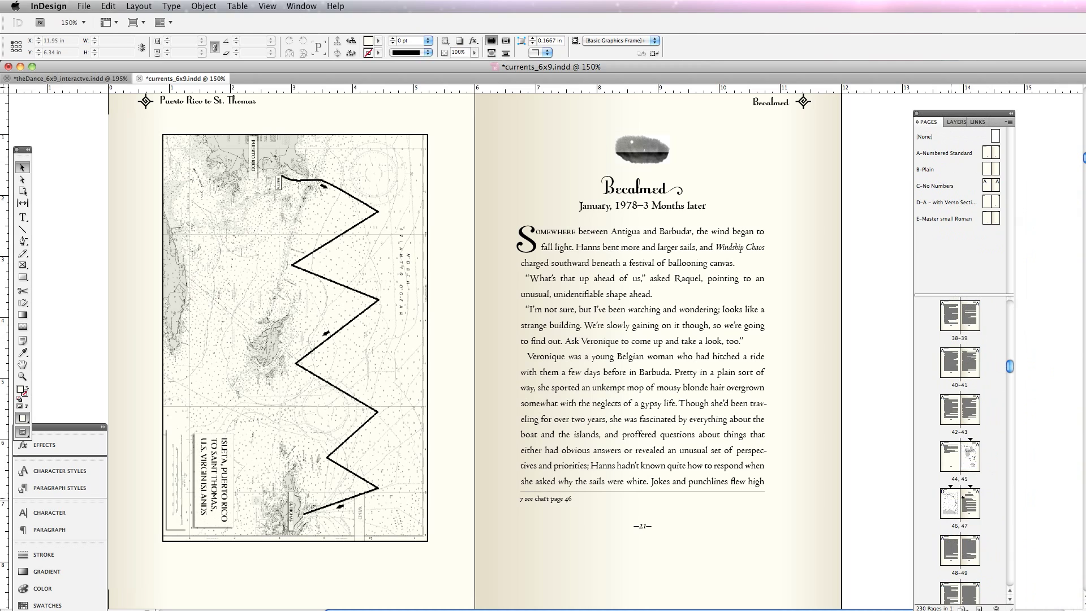
pyautogui.click(960, 502)
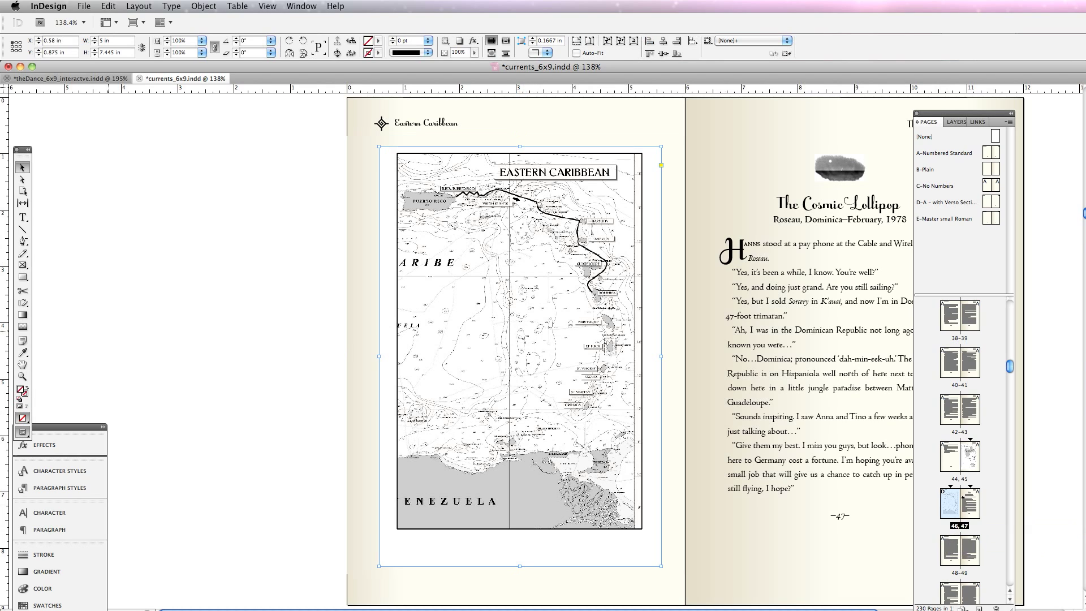
# Show pages 44–45 and set the Approach to Dominica map to Multiply blending
pyautogui.click(136, 454)
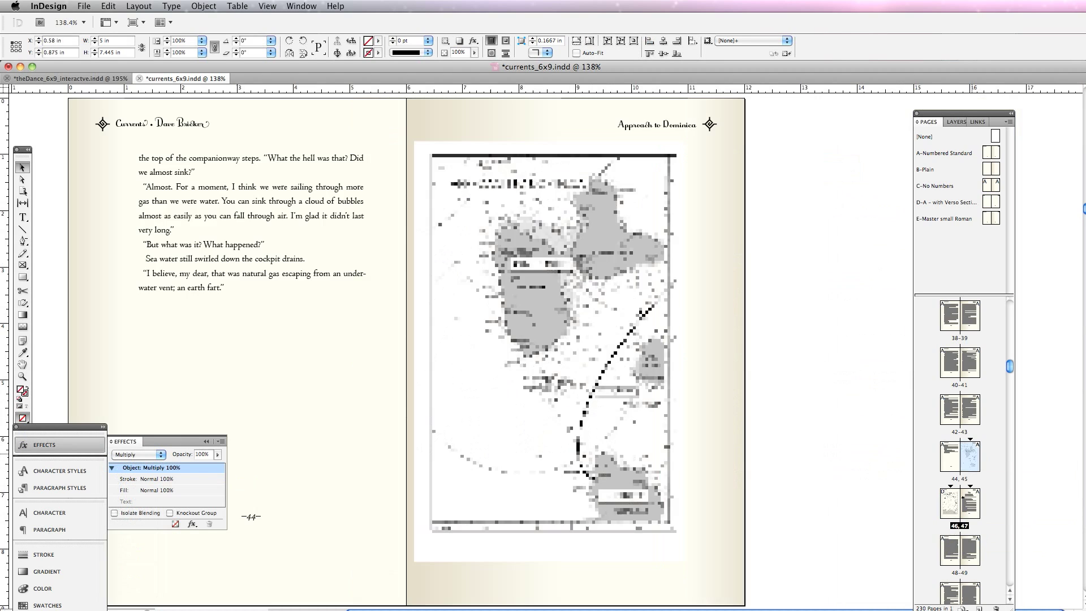
pyautogui.click(136, 454)
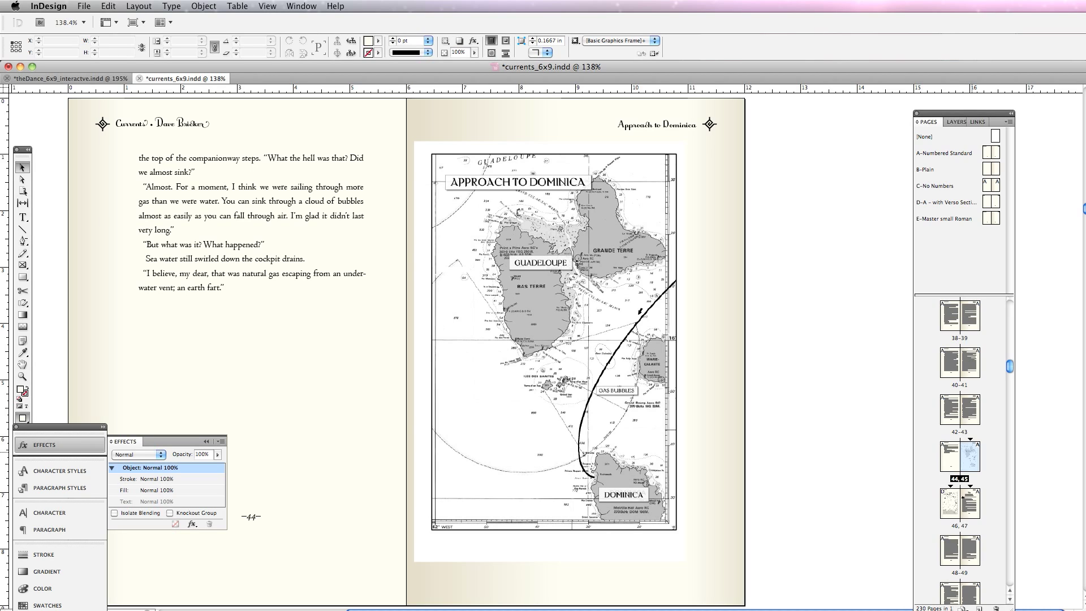
pyautogui.click(550, 339)
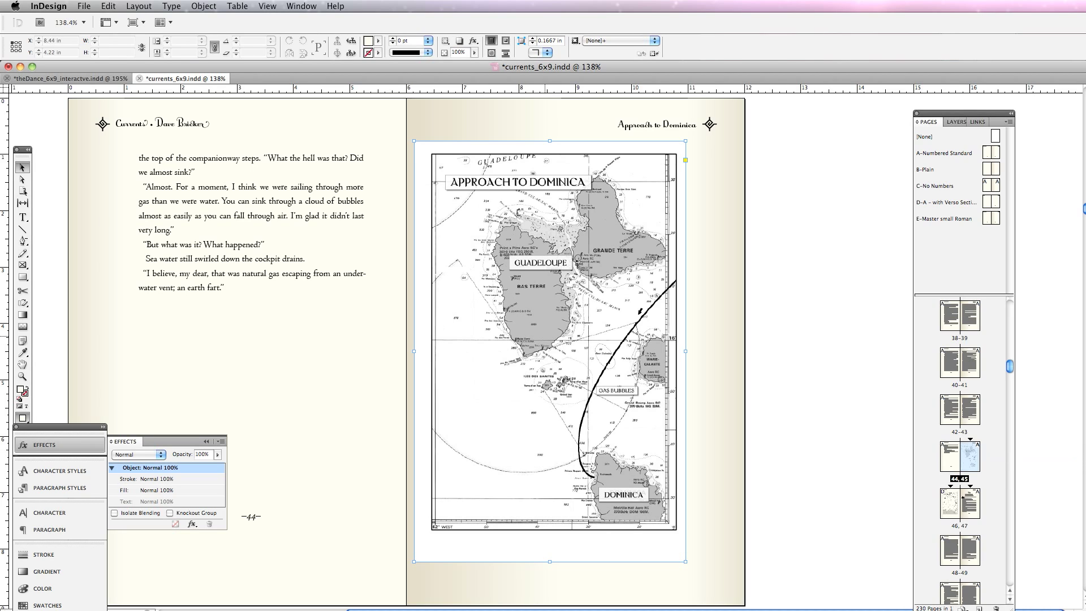
pyautogui.click(158, 455)
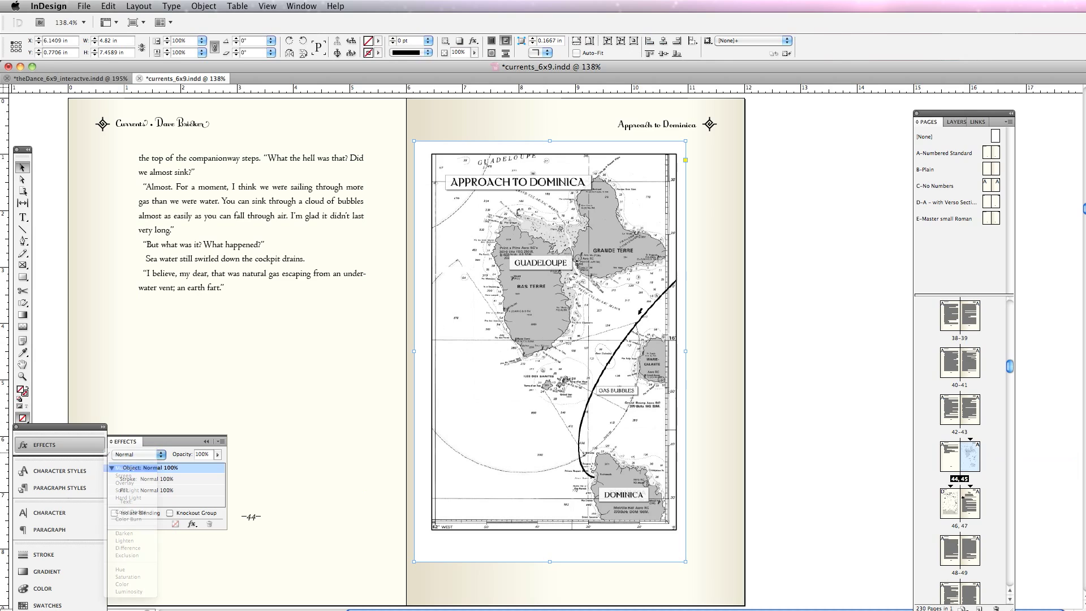
pyautogui.click(136, 455)
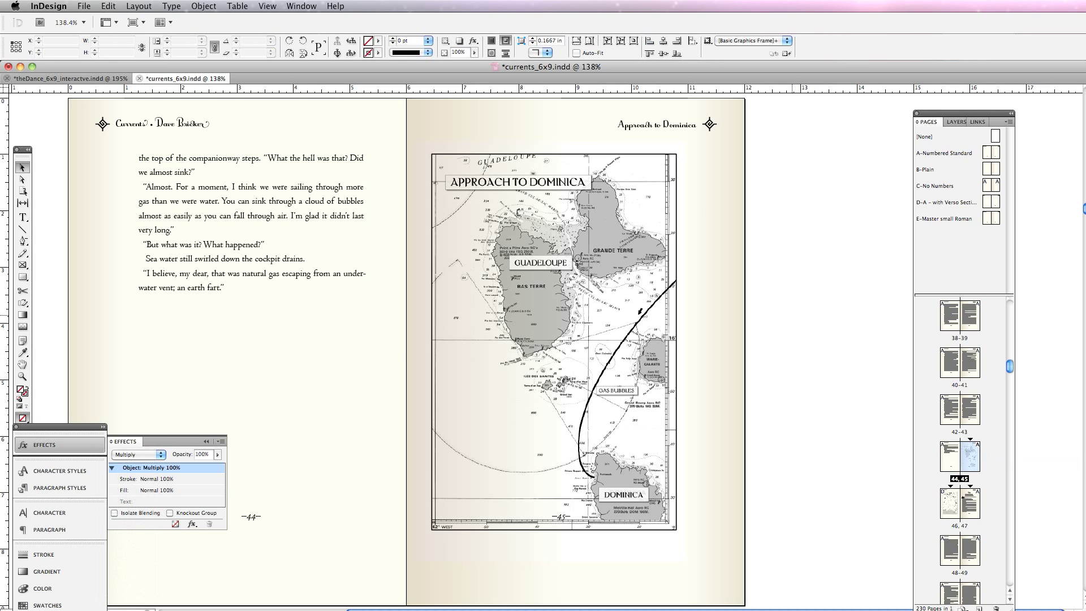
pyautogui.click(138, 455)
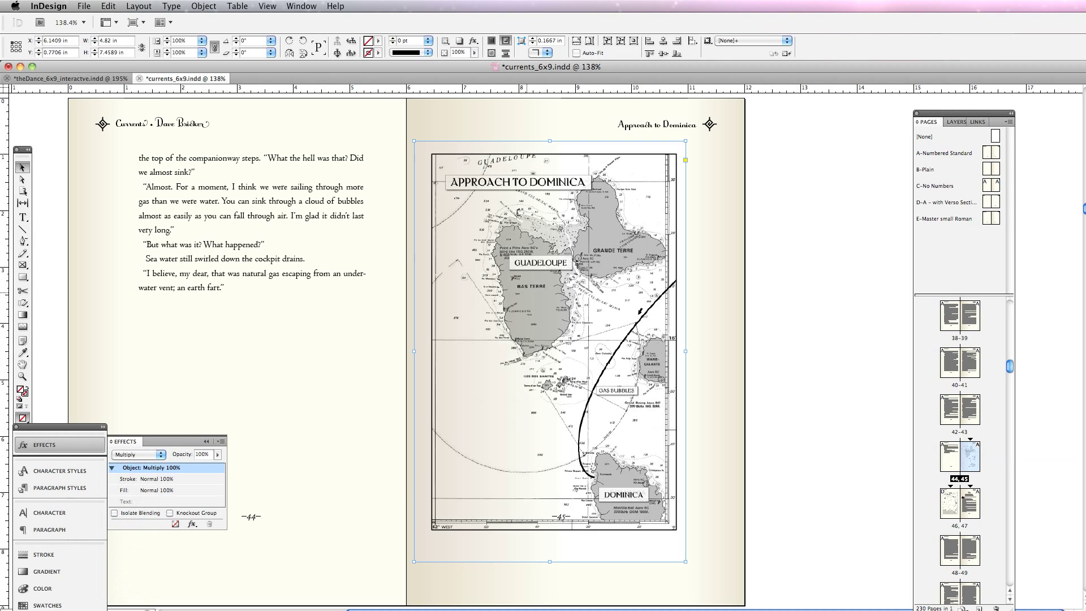
# Send page 45's full-page gradient strip behind the Approach to Dominica map
pyautogui.click(135, 454)
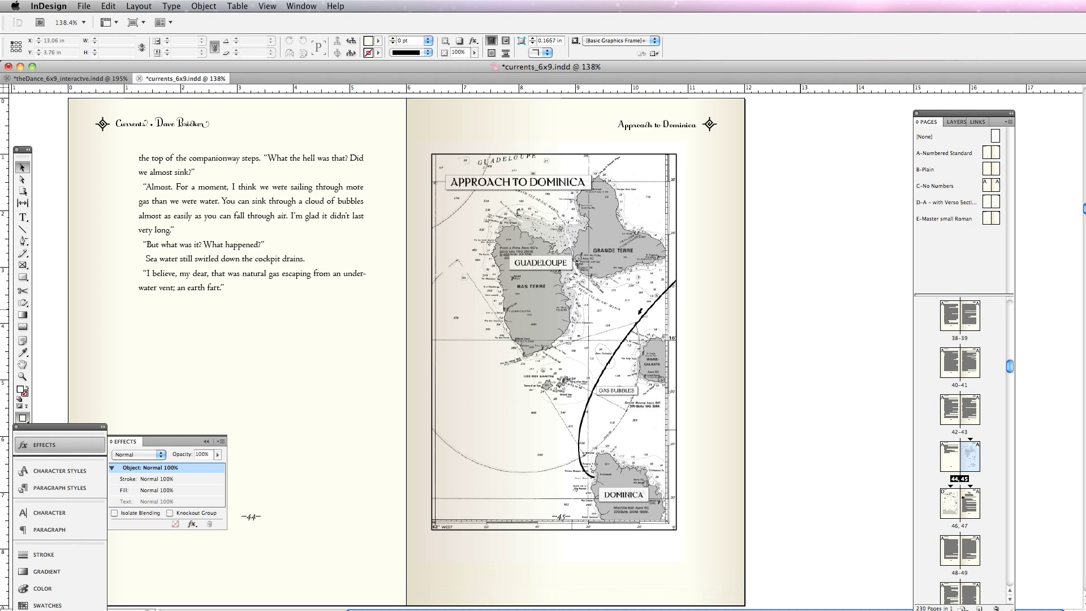
pyautogui.click(83, 6)
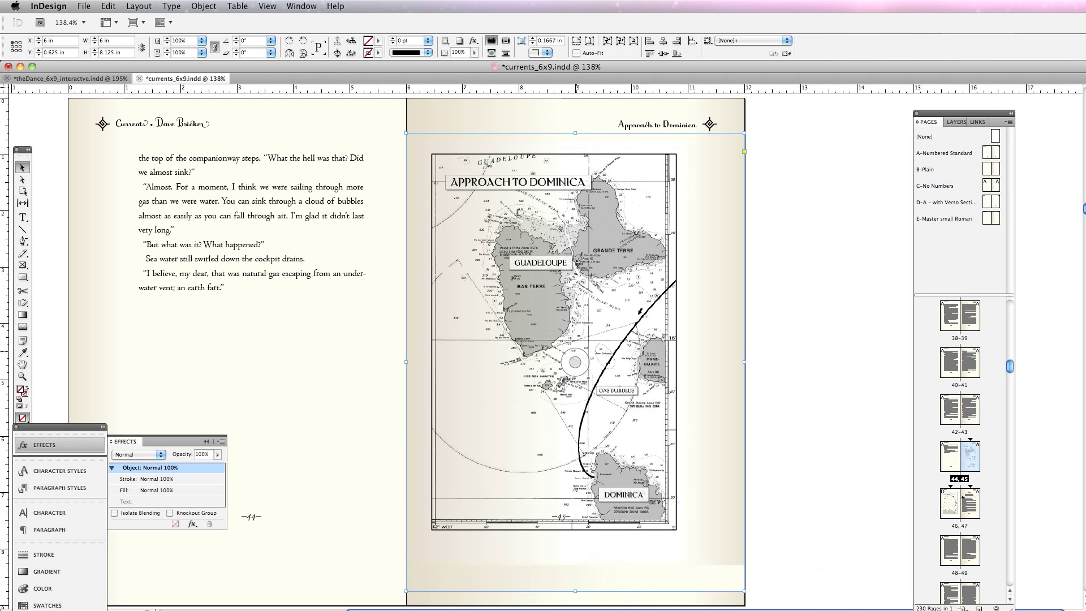
pyautogui.rightClick(575, 360)
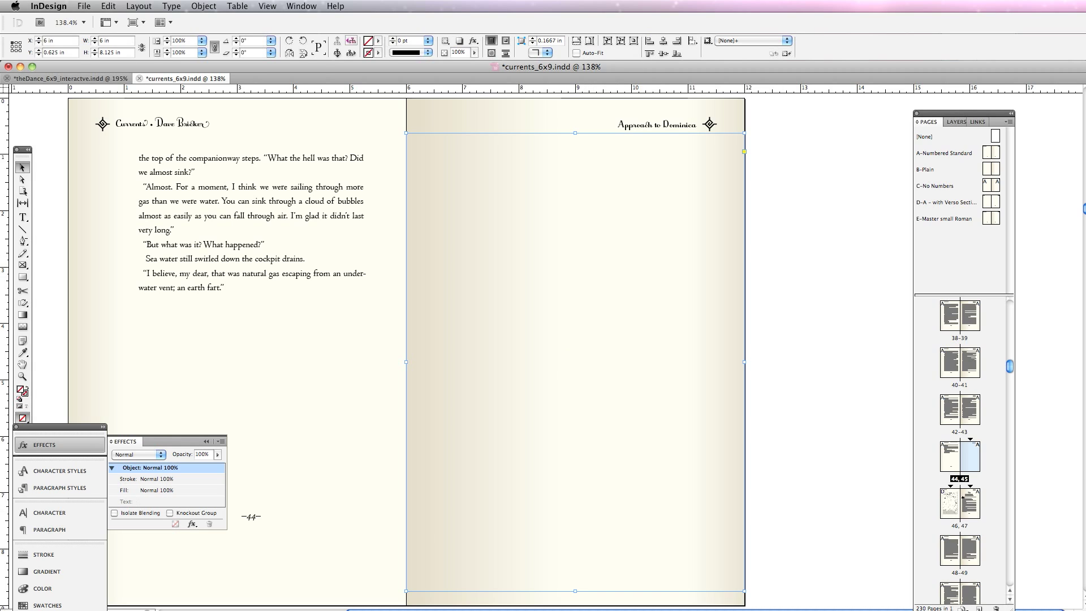
pyautogui.click(204, 6)
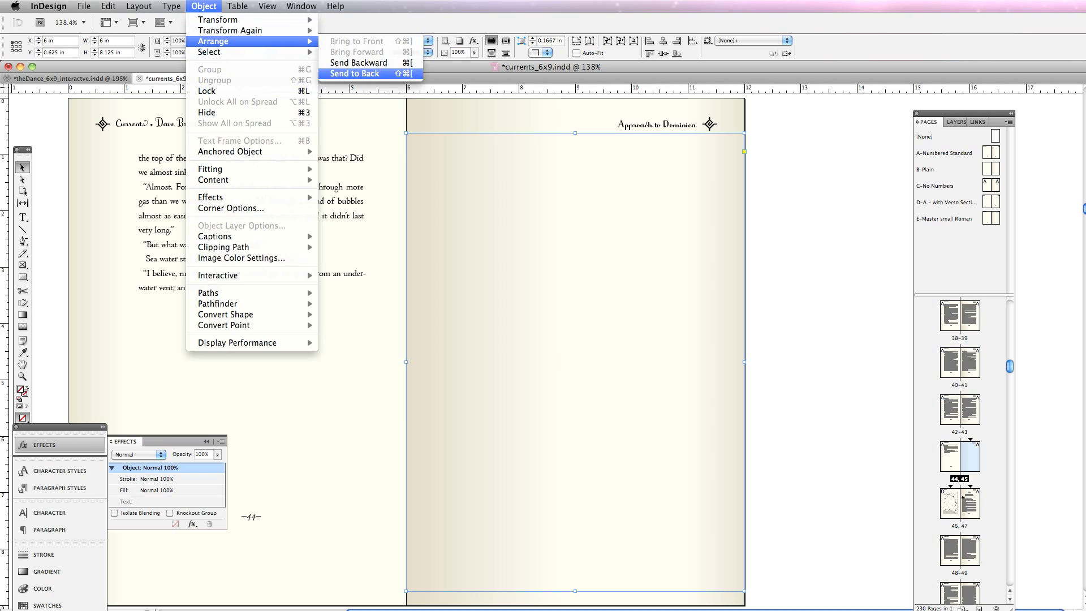
pyautogui.click(354, 73)
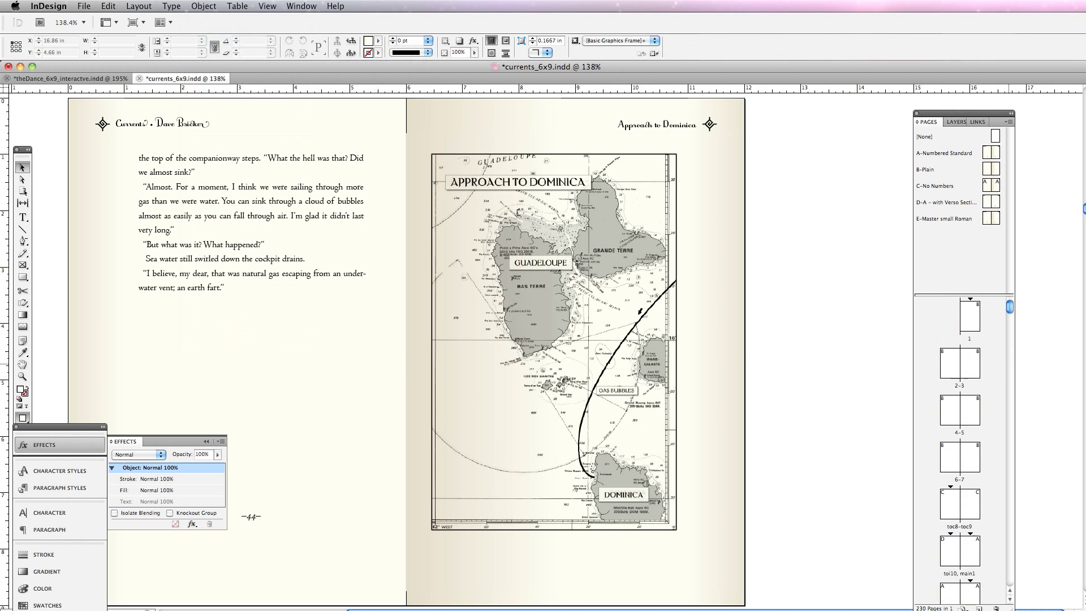
# Scroll to the Repo Man opening and nudge the ink-wash ornament above the title
pyautogui.scroll(-3)
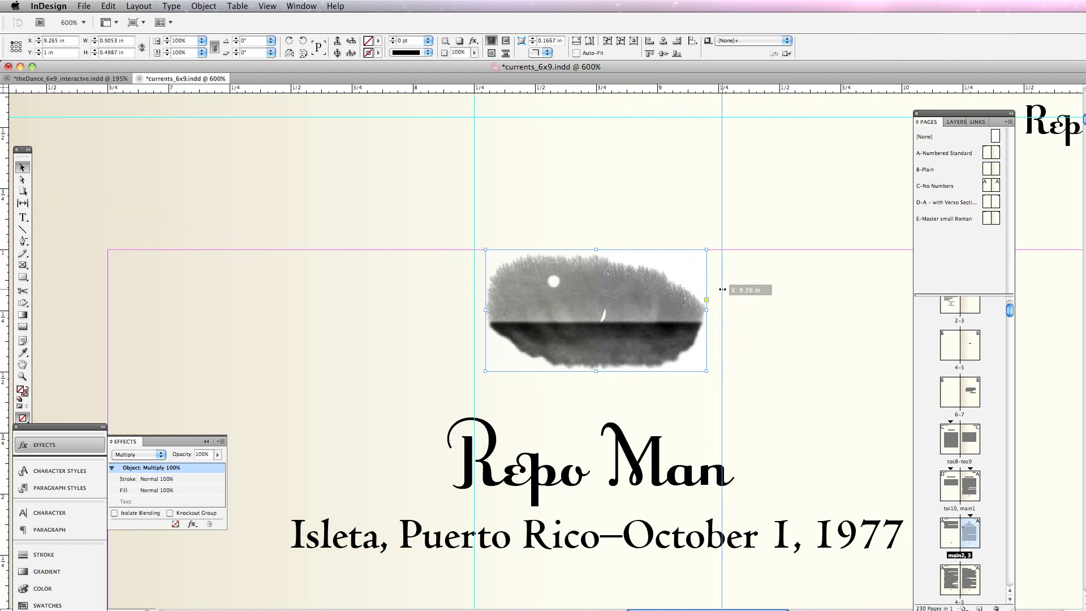
pyautogui.moveTo(725, 299); pyautogui.dragTo(707, 299)
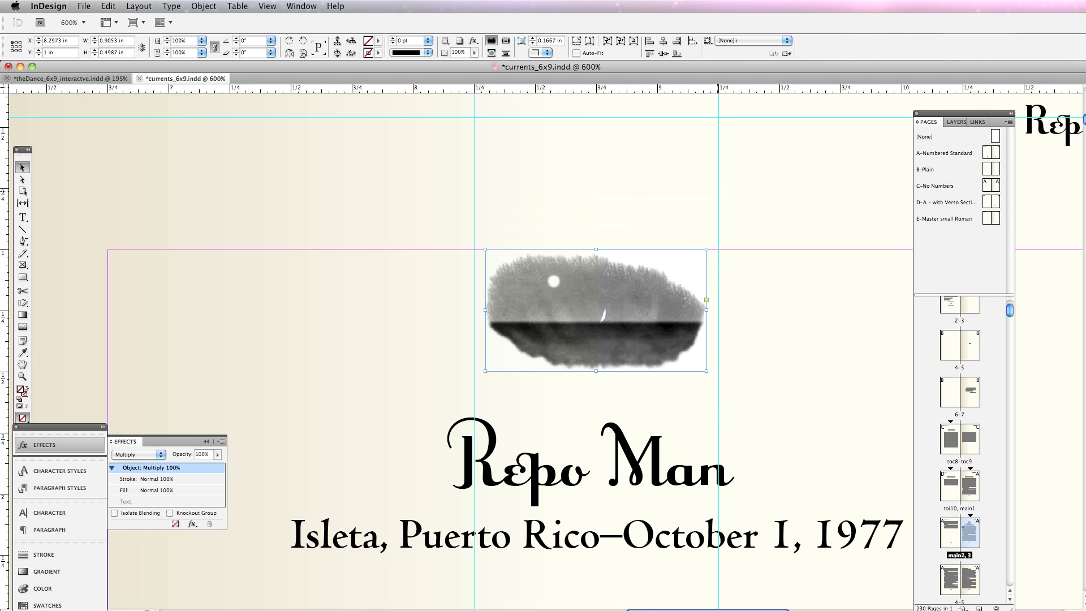
pyautogui.scroll(-3)
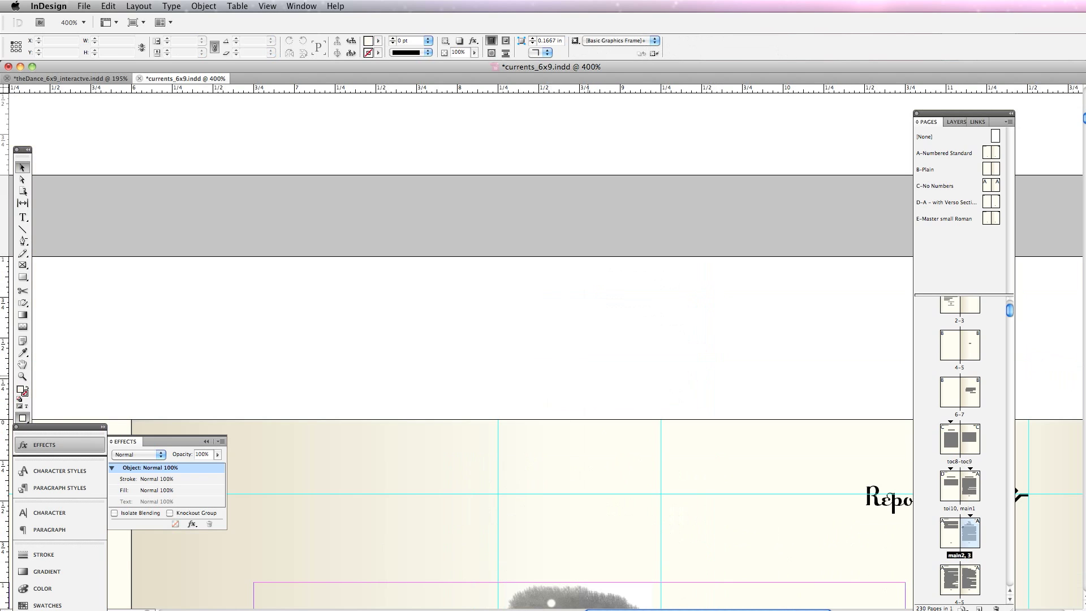
# Draw a thin frame above the ink-wash ornament and narrow it to the ornament's width
pyautogui.click(83, 5)
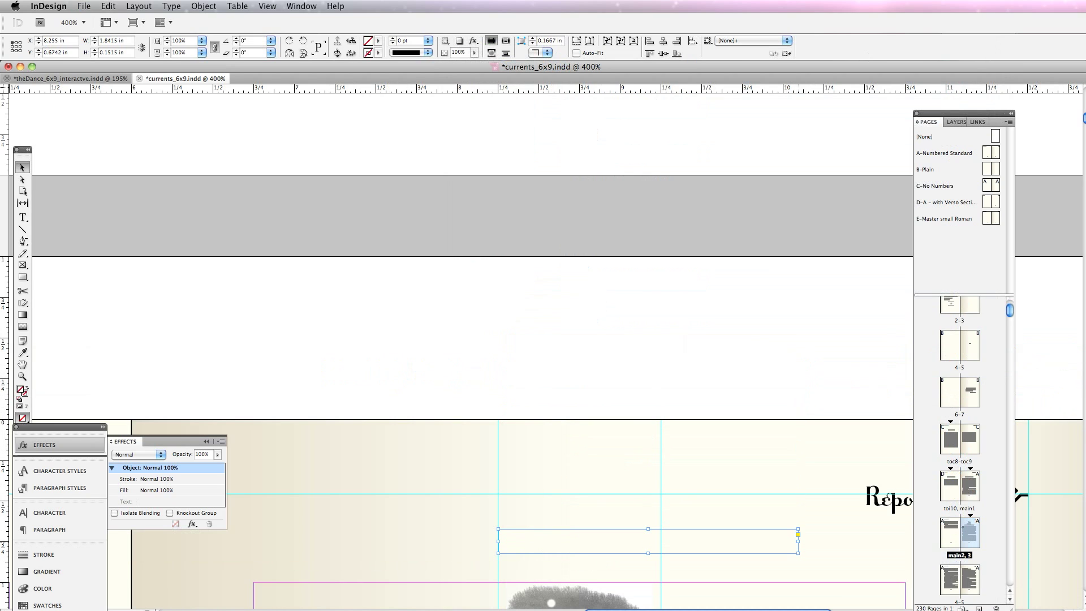
pyautogui.moveTo(798, 534); pyautogui.dragTo(657, 540)
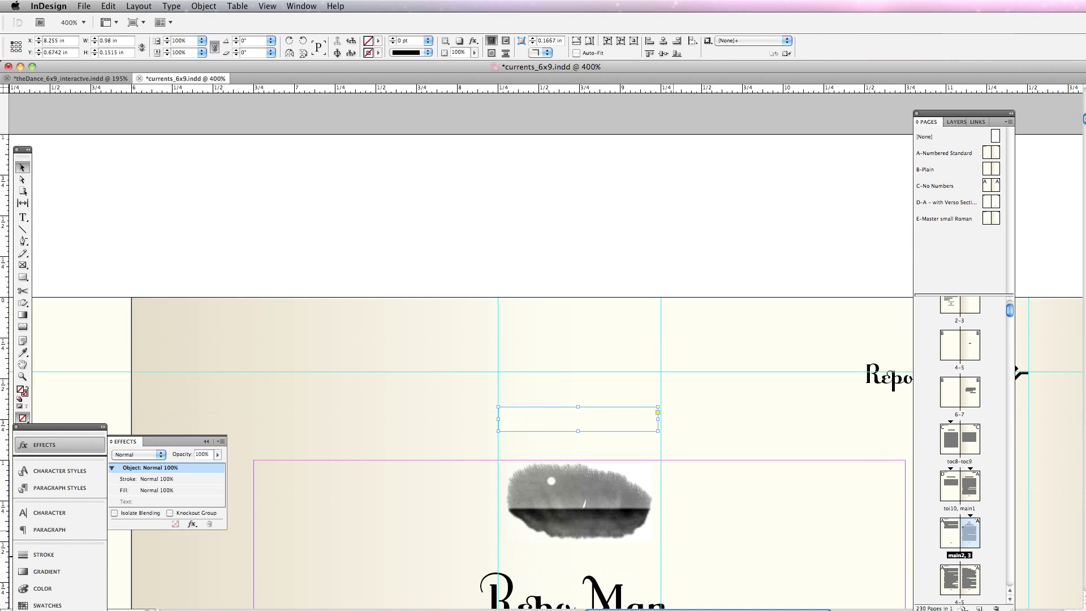
pyautogui.moveTo(578, 419); pyautogui.dragTo(579, 474)
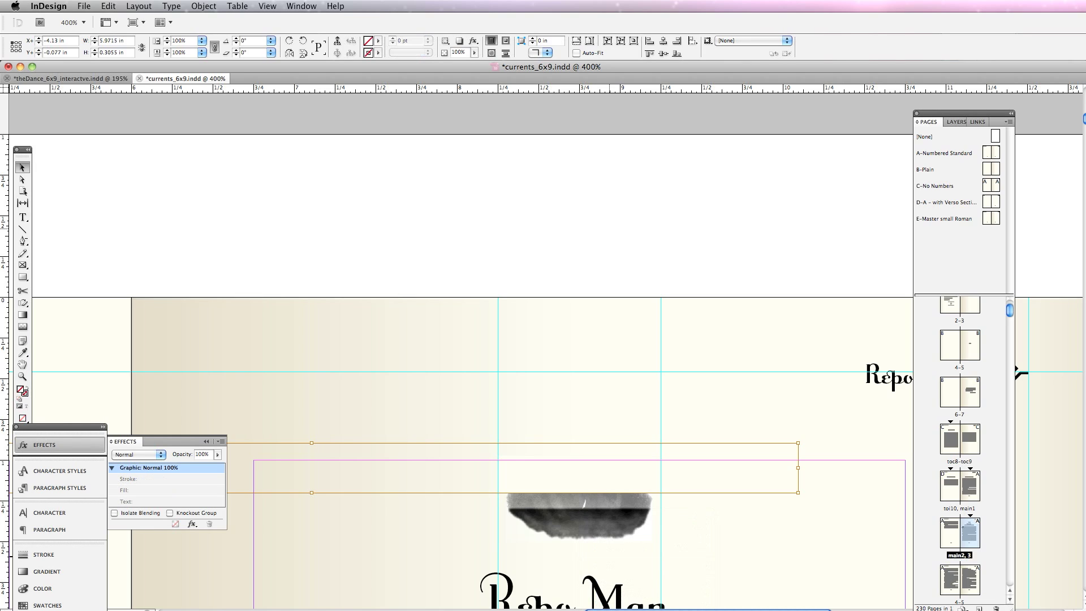
# Fit the screenshot image to its strip frame above the Repo Man title via Fitting
pyautogui.click(578, 500)
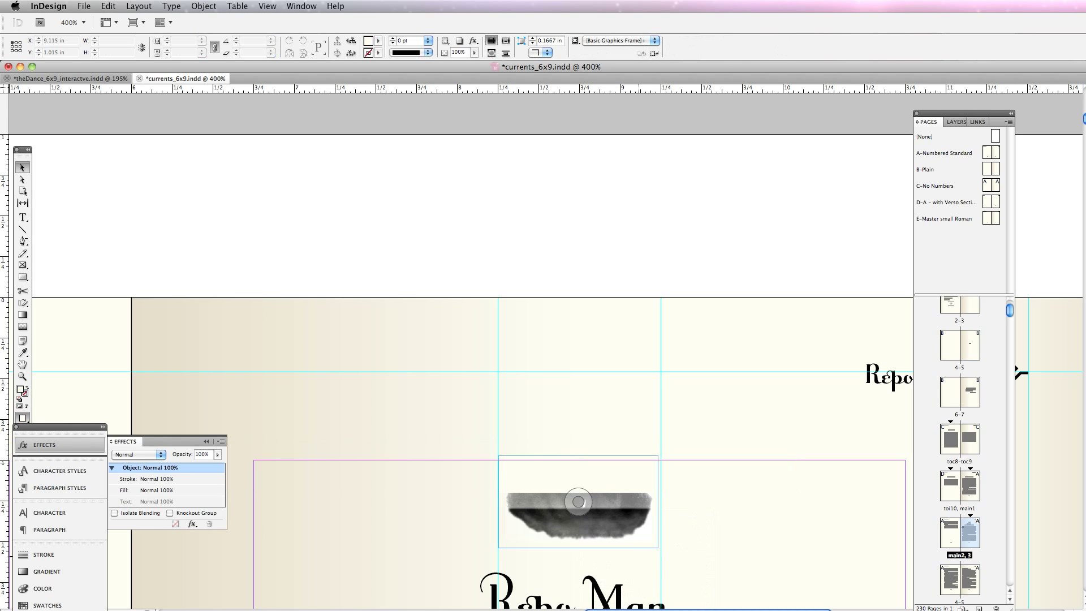
pyautogui.rightClick(578, 500)
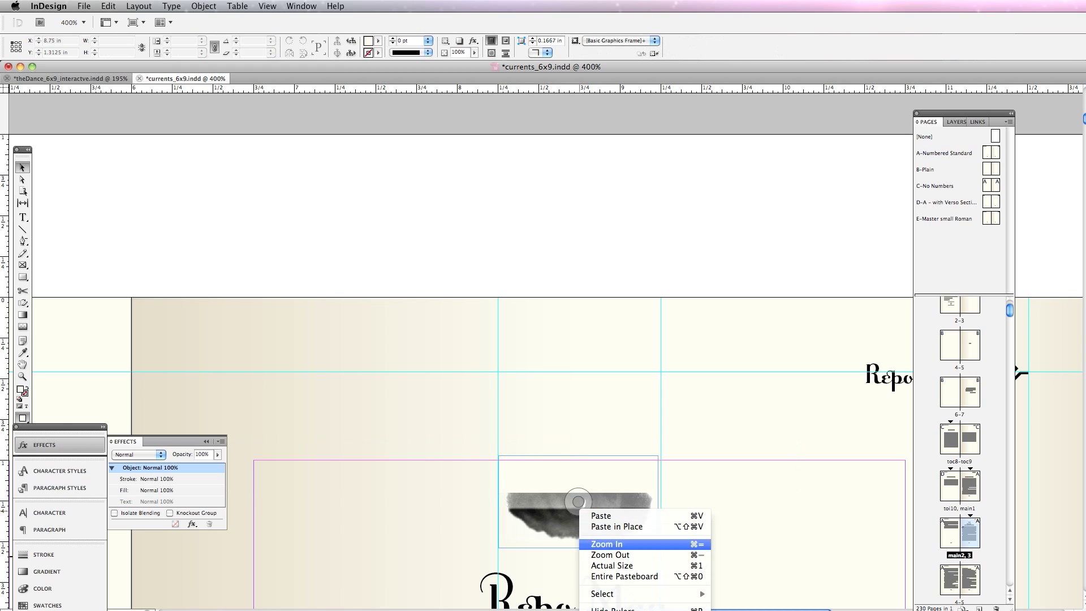
pyautogui.moveTo(624, 576)
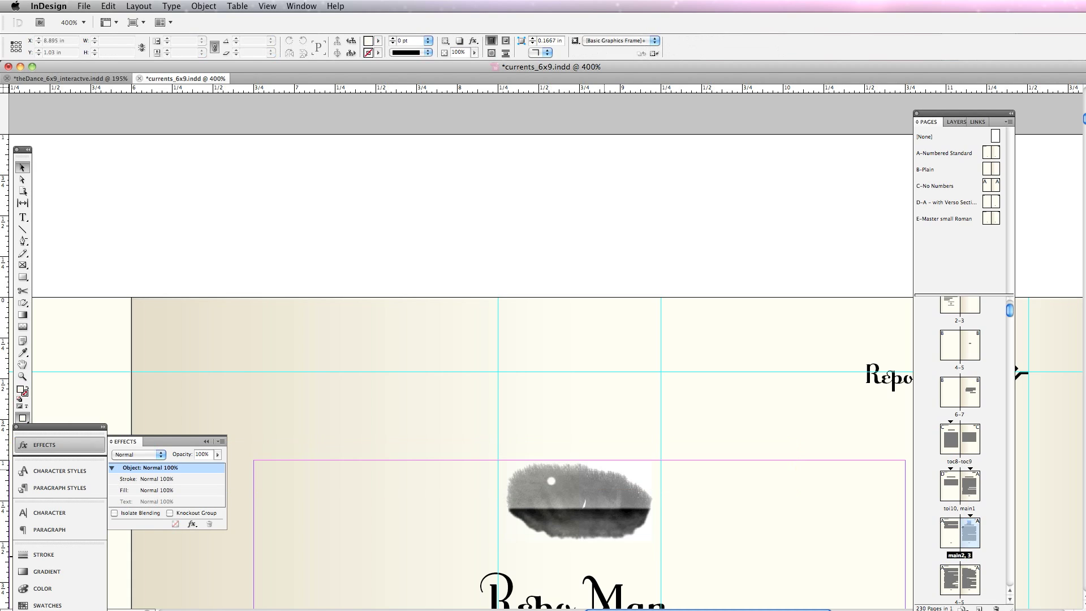
pyautogui.click(578, 502)
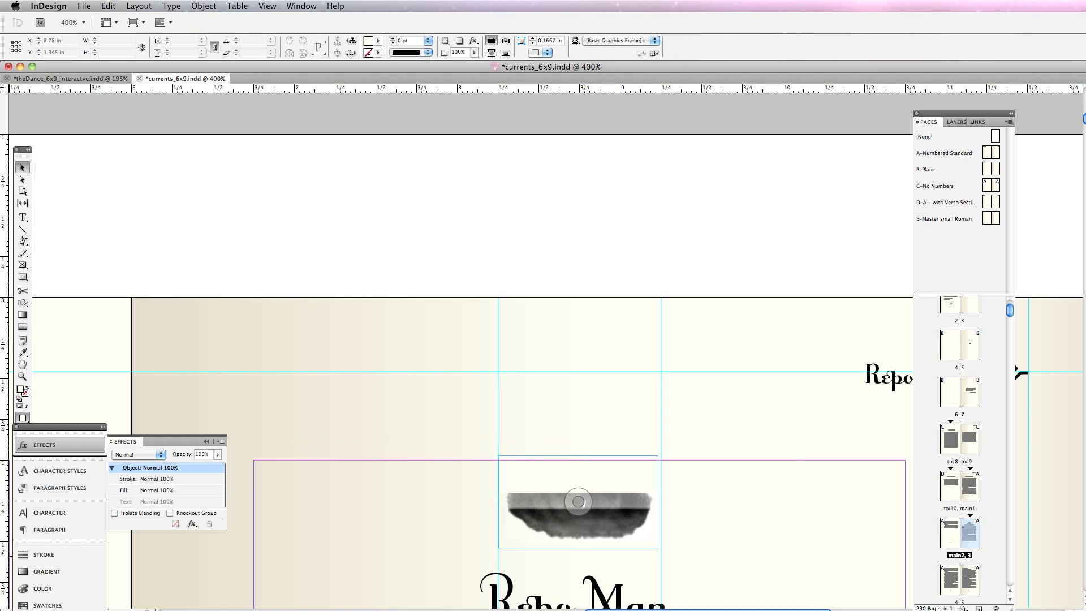
pyautogui.rightClick(577, 501)
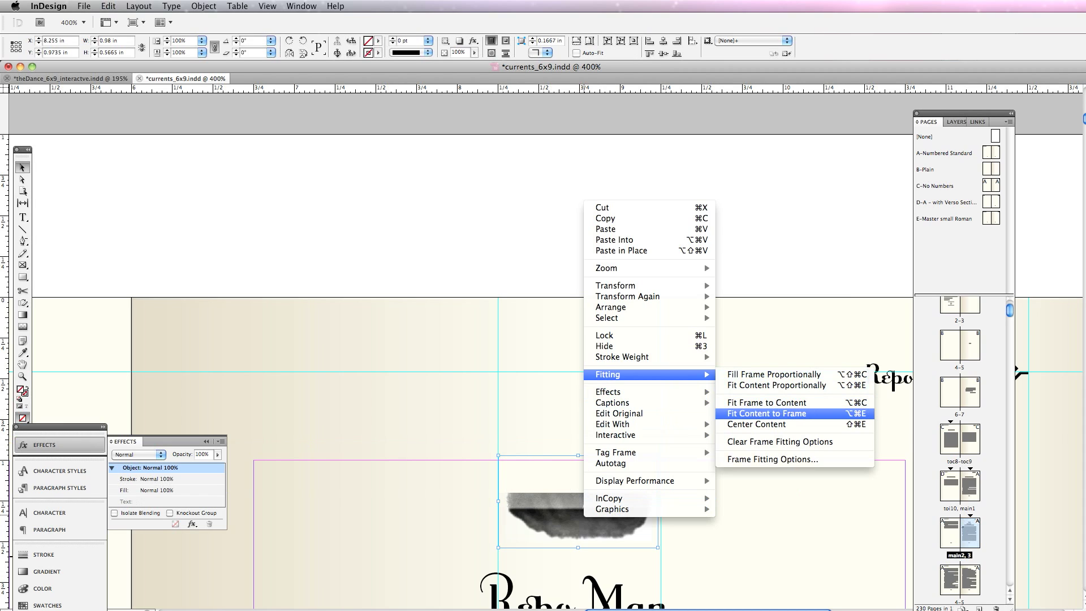
pyautogui.click(765, 414)
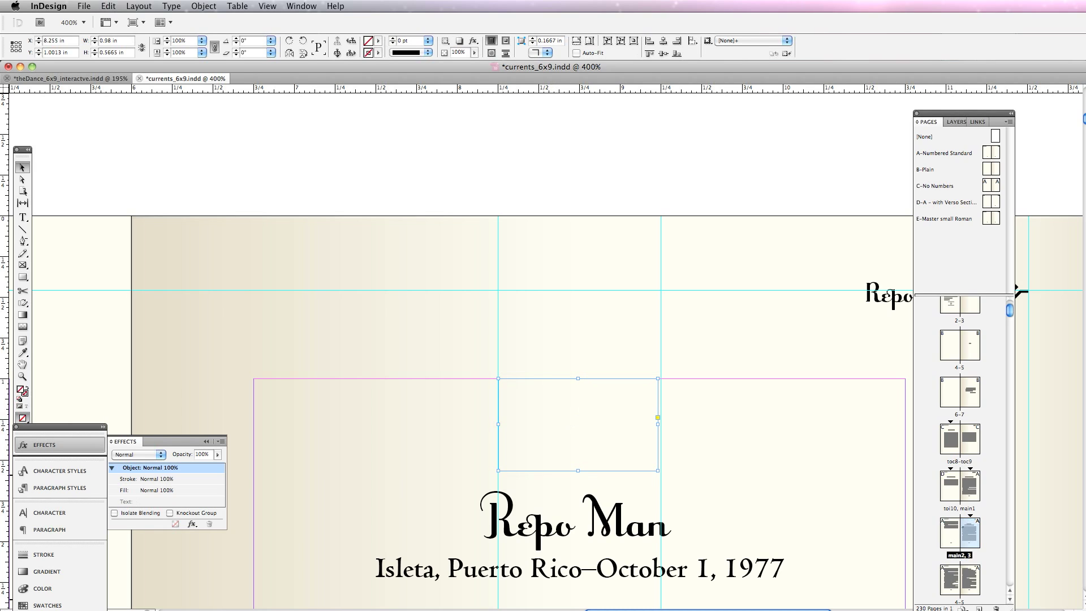
# Send the screenshot strip backward so the ink-wash ornament shows above The Voyage Begins
pyautogui.click(203, 5)
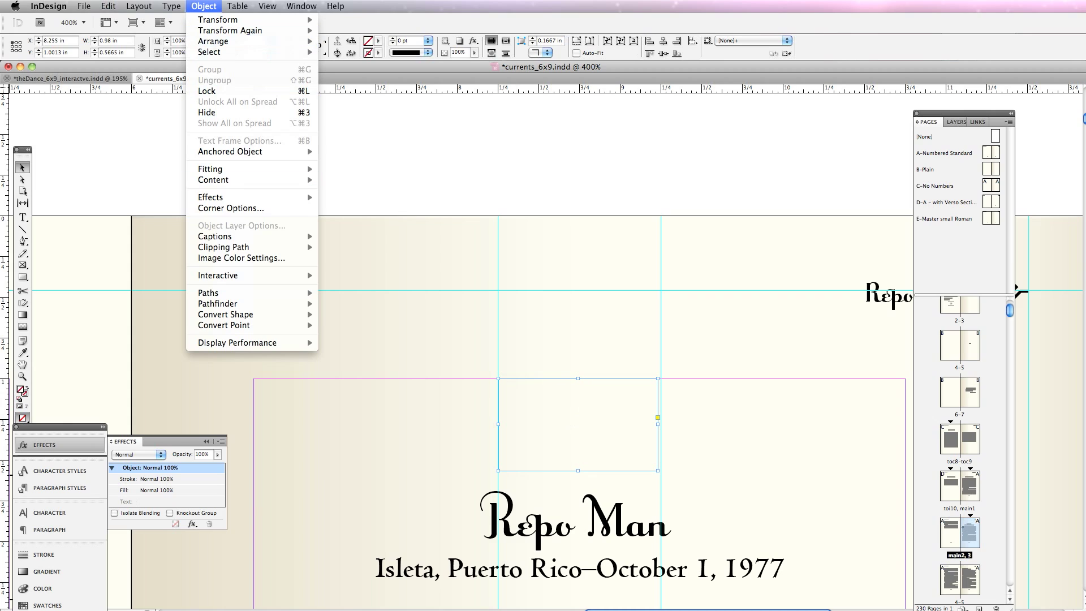
pyautogui.moveTo(214, 41)
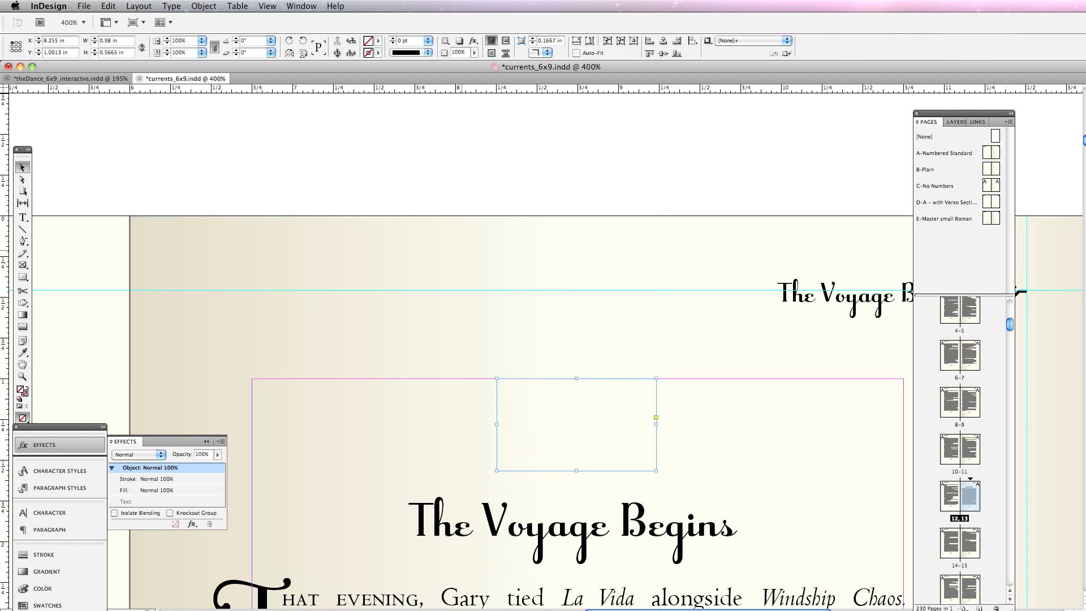
pyautogui.click(203, 5)
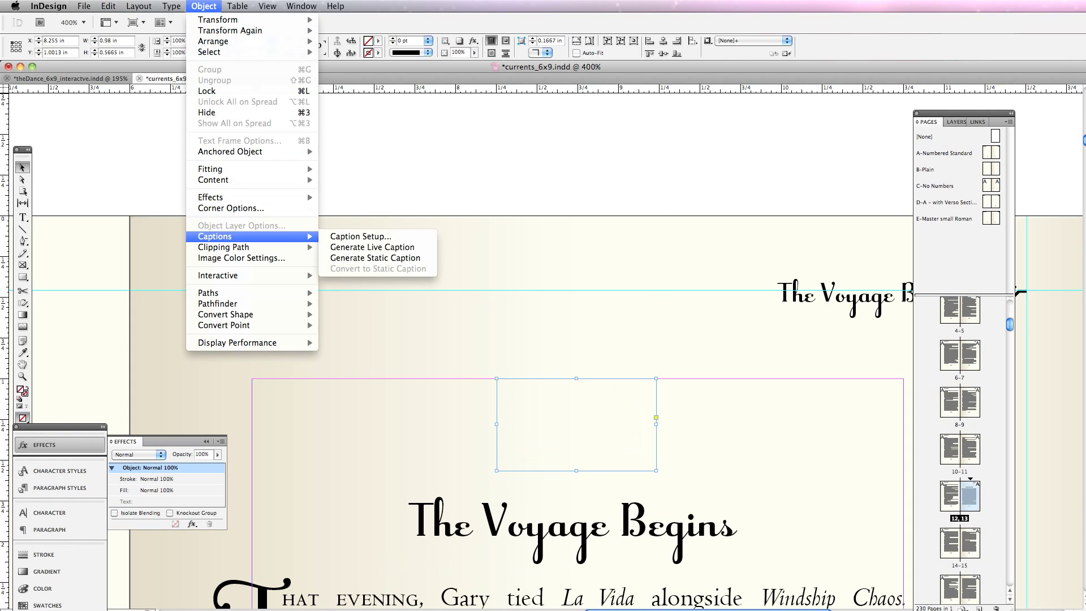
pyautogui.moveTo(213, 40)
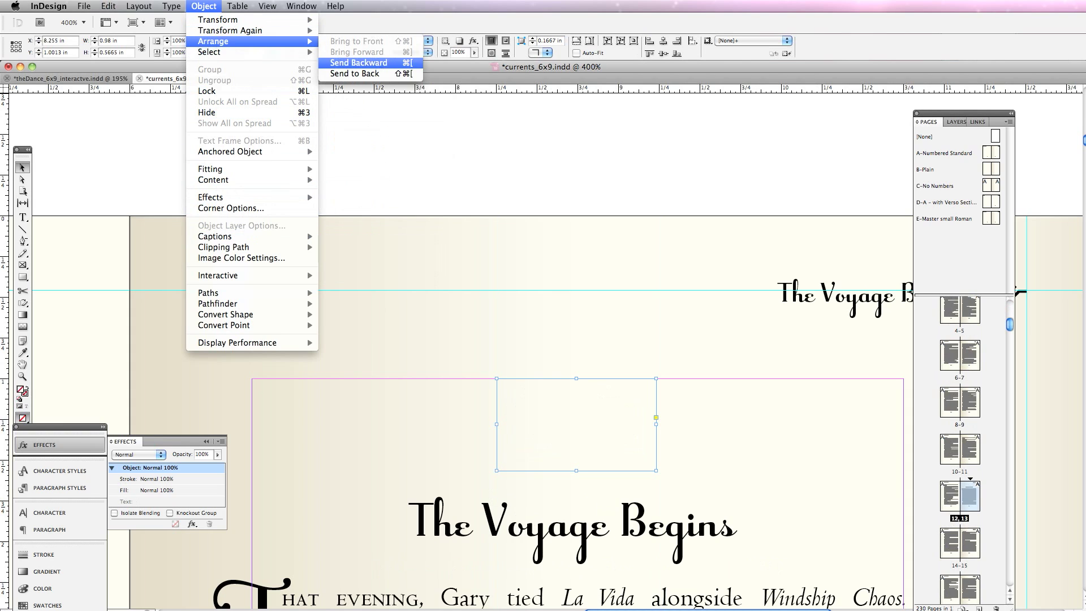
pyautogui.click(357, 62)
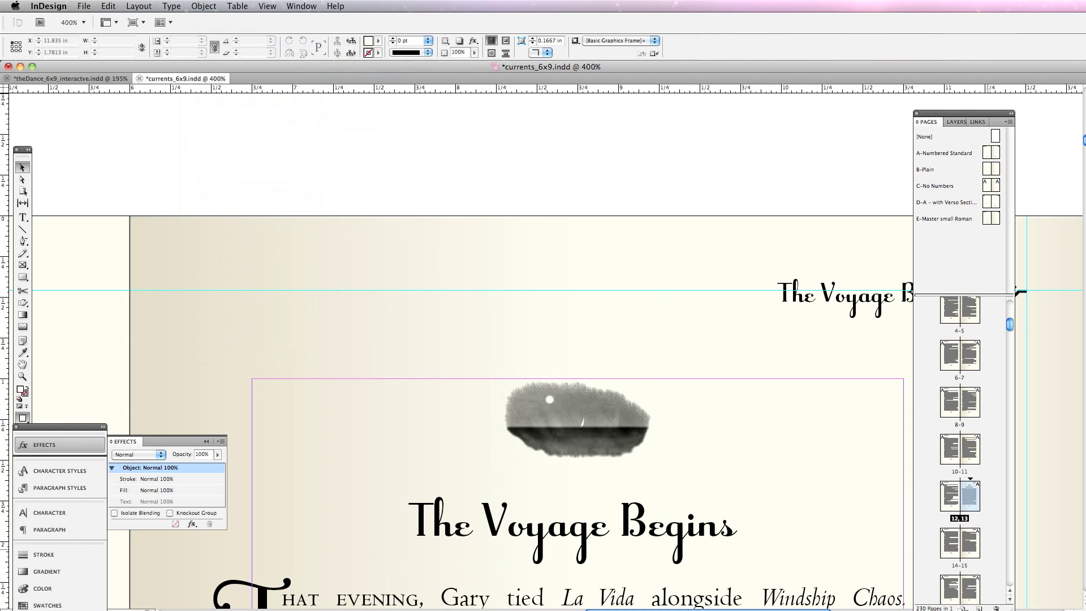
# Scroll to the Becalmed chapter opening and open the Object menu for its strip
pyautogui.scroll(-3)
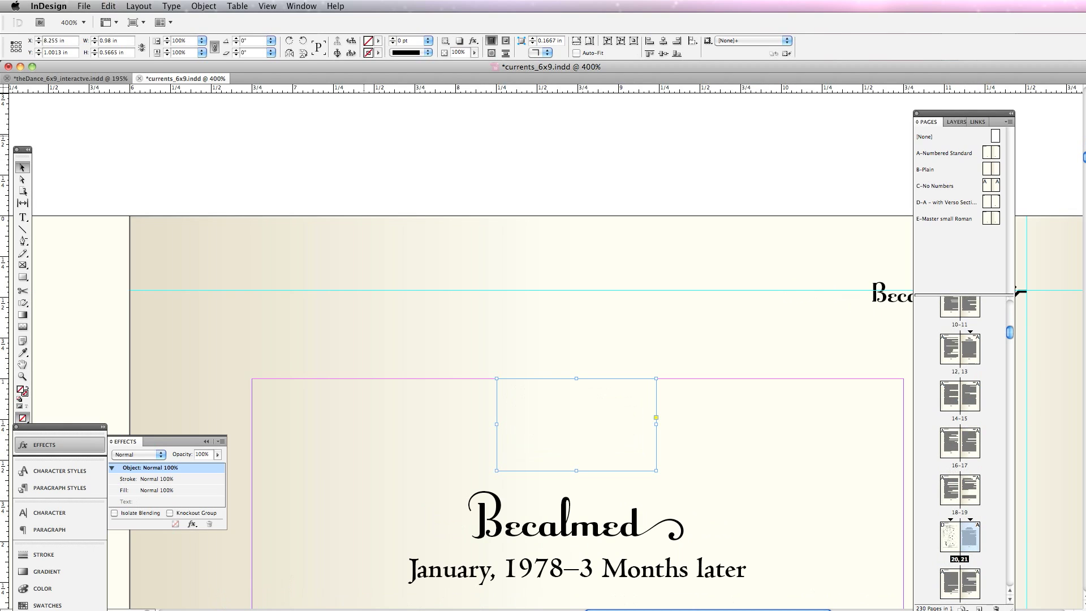
pyautogui.click(203, 6)
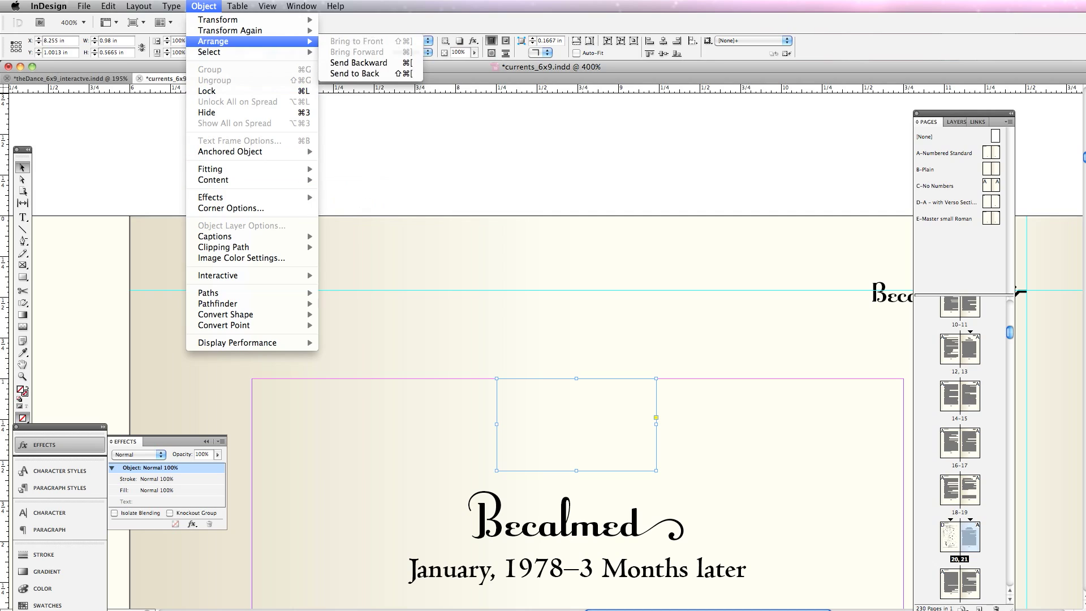